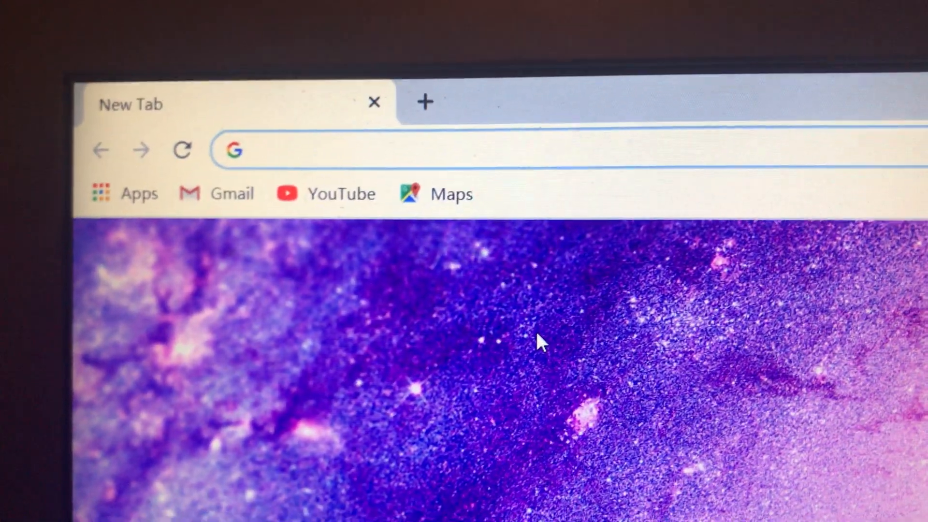
# Search Google for 'open roberta lab ev3' from the Chrome address bar
pyautogui.write('open roberta lab ev3')
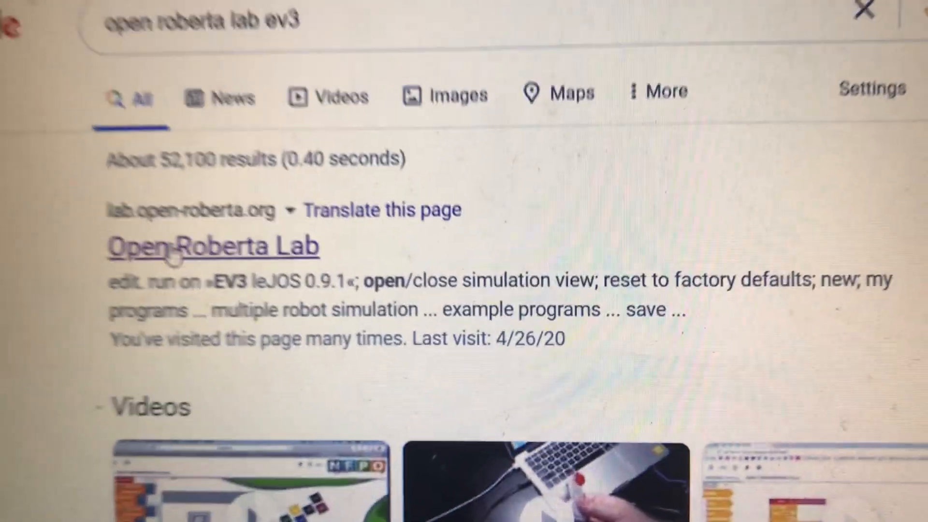
# Go to the Open Roberta Lab result and choose EV3 as the robot system
pyautogui.click(213, 246)
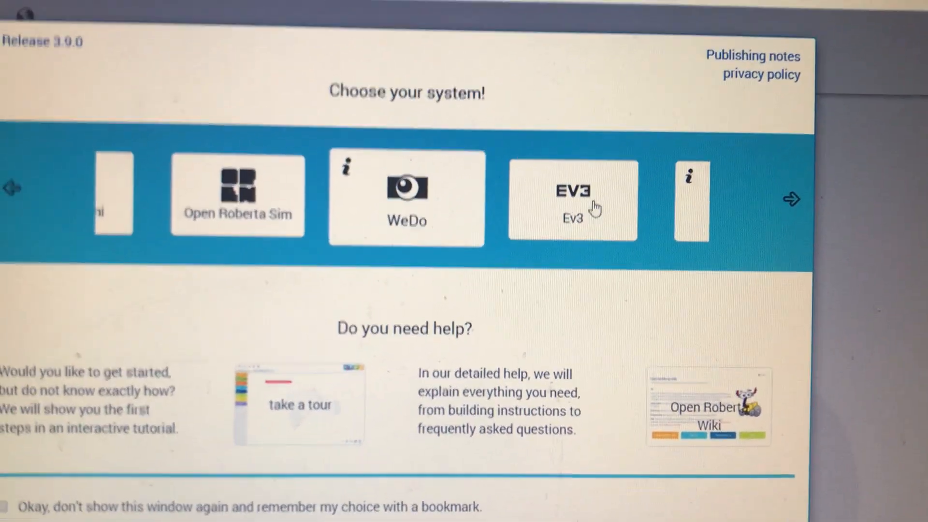
pyautogui.click(572, 199)
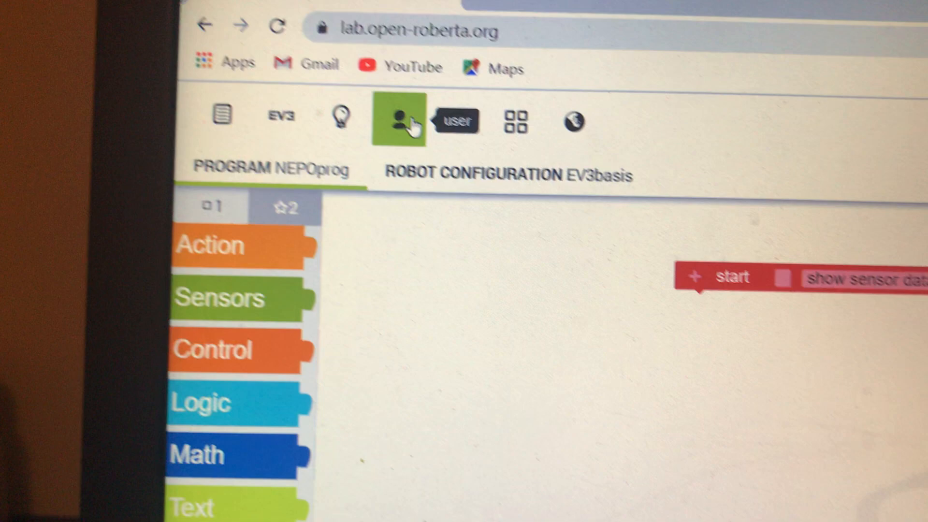
# Log in as user 'batb' using the saved password
pyautogui.click(398, 119)
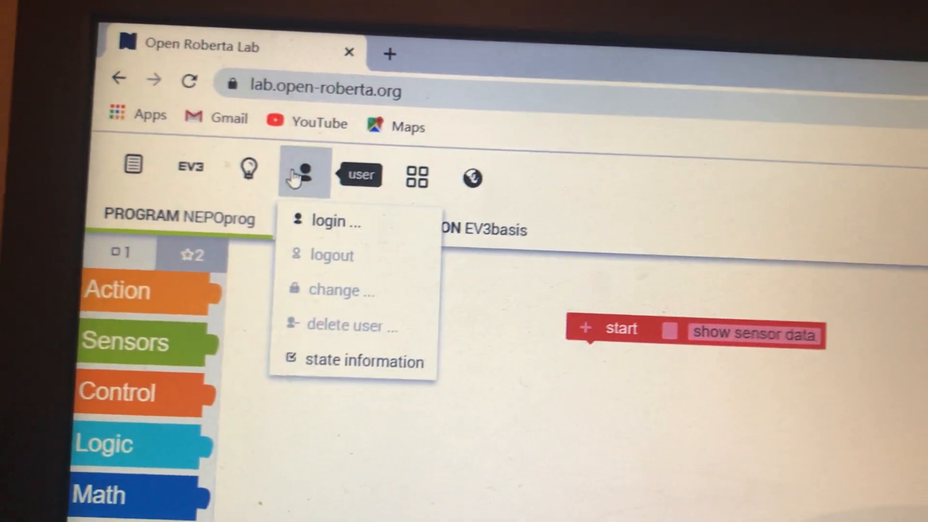
pyautogui.click(335, 221)
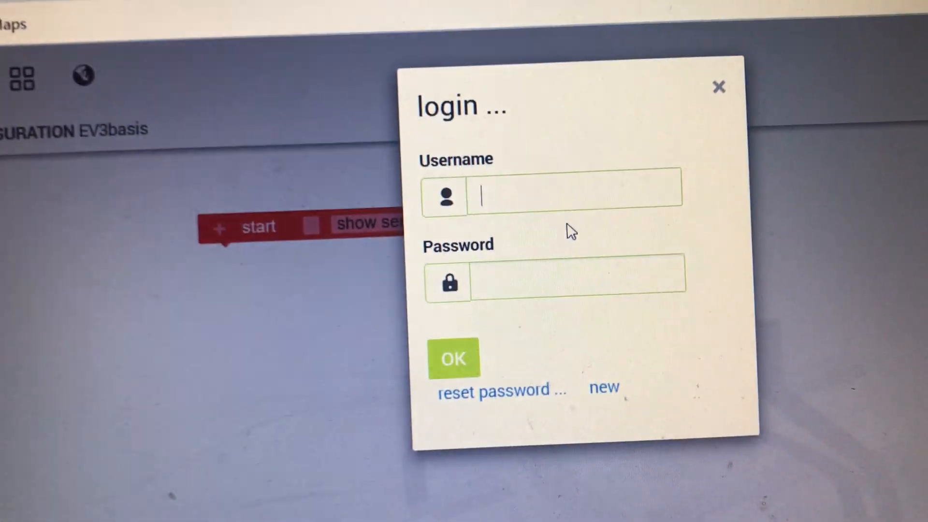
pyautogui.write('batbot')
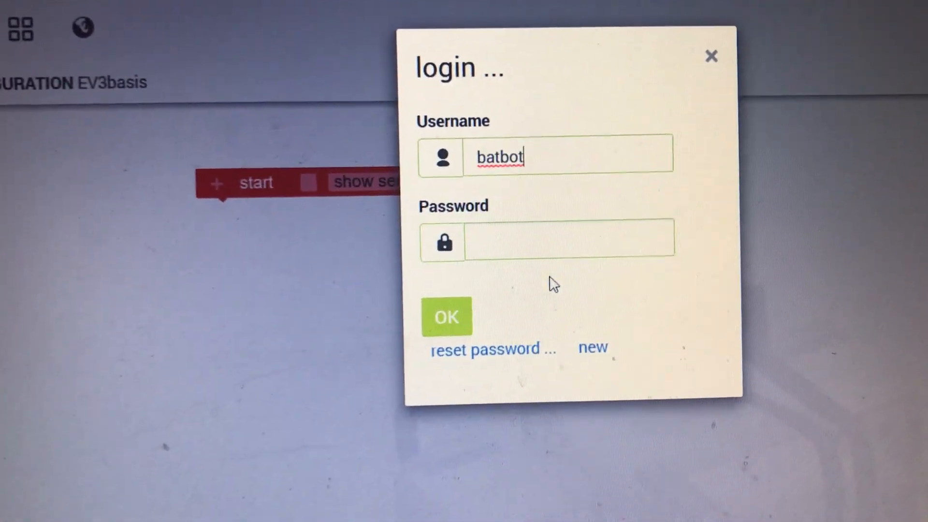
pyautogui.click(569, 239)
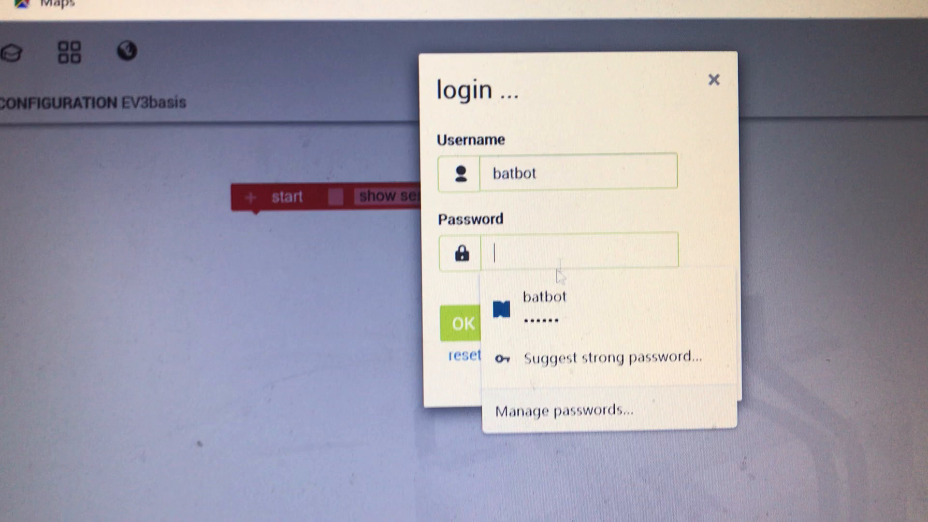
pyautogui.click(542, 296)
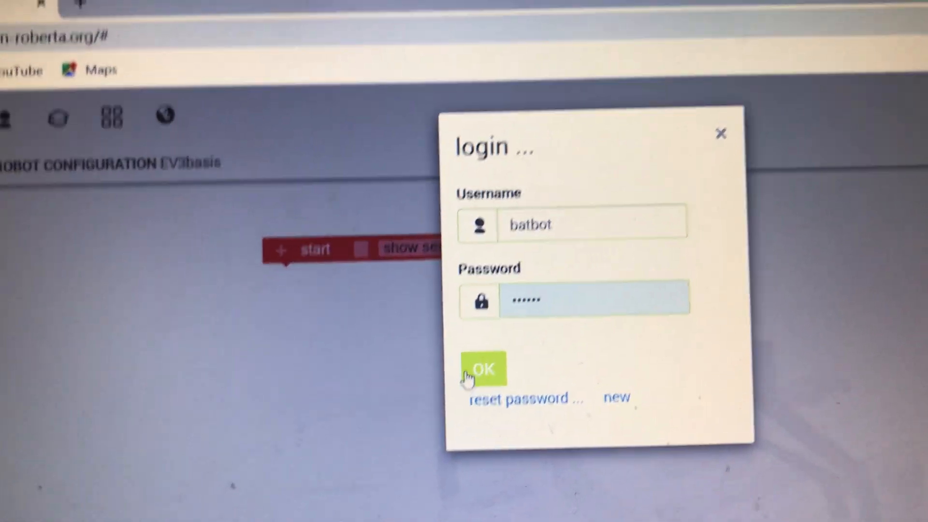
pyautogui.click(482, 368)
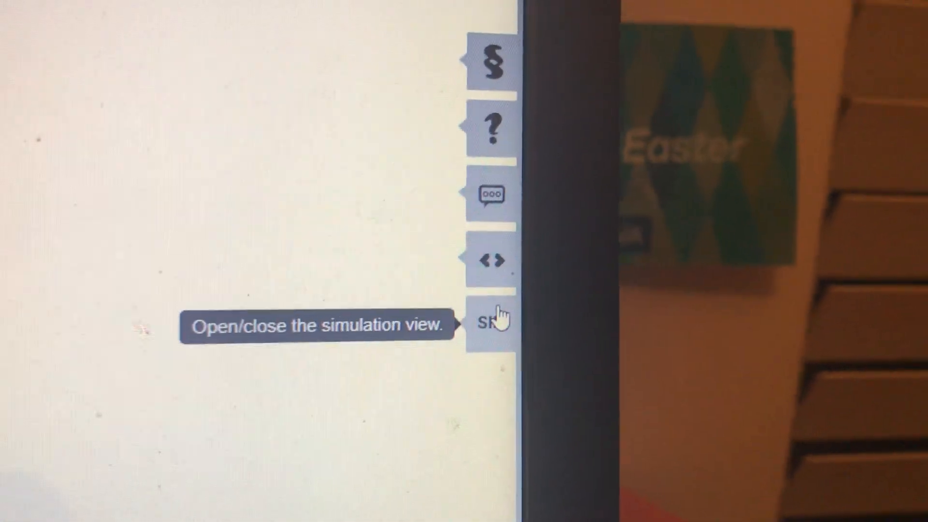
# Show the EV3 simulation with the brick display and cycle scenes to the coordinate grid
pyautogui.click(495, 320)
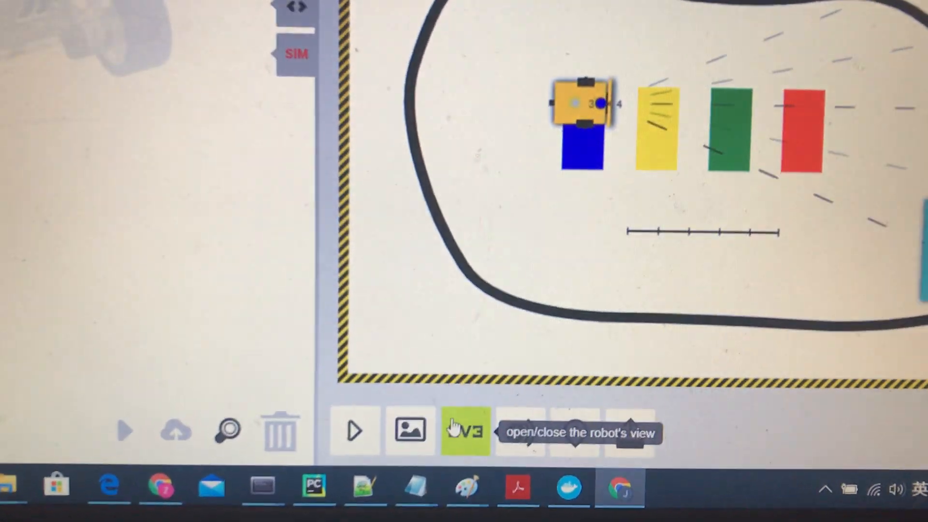
pyautogui.click(464, 430)
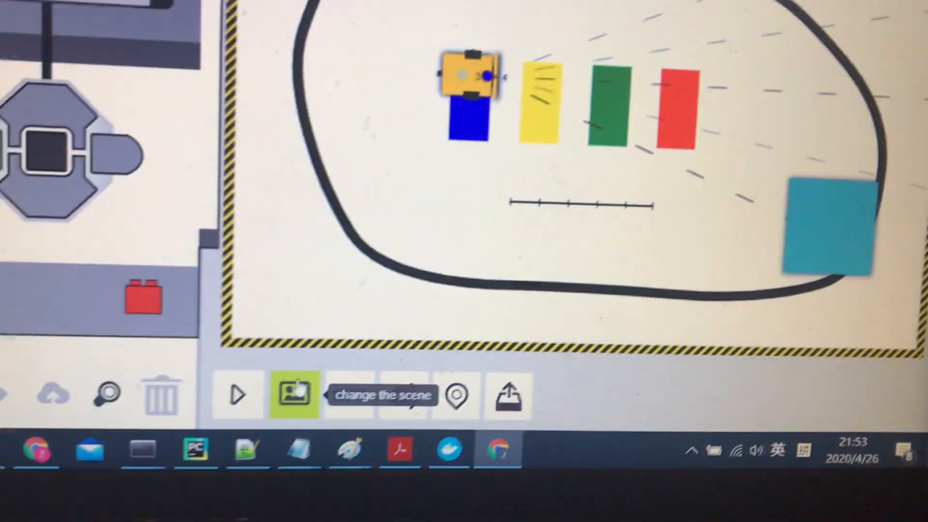
pyautogui.click(293, 396)
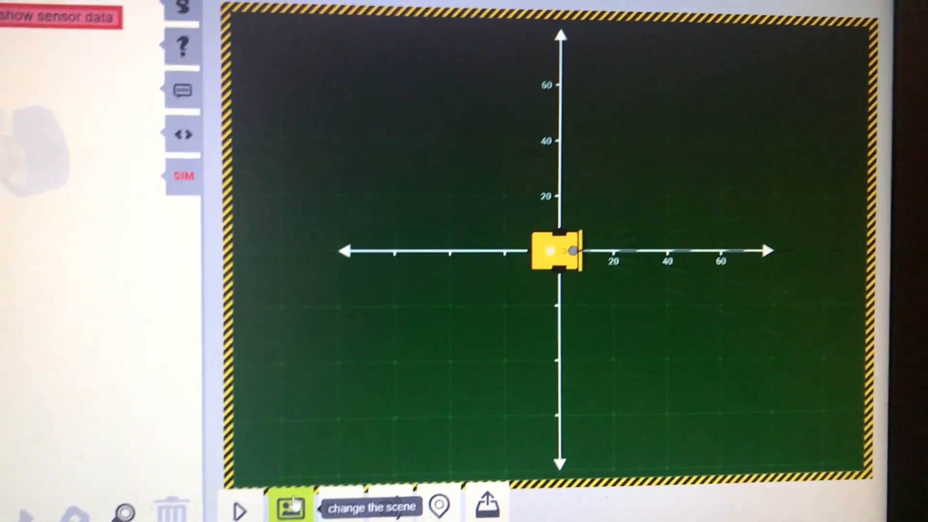
pyautogui.click(290, 507)
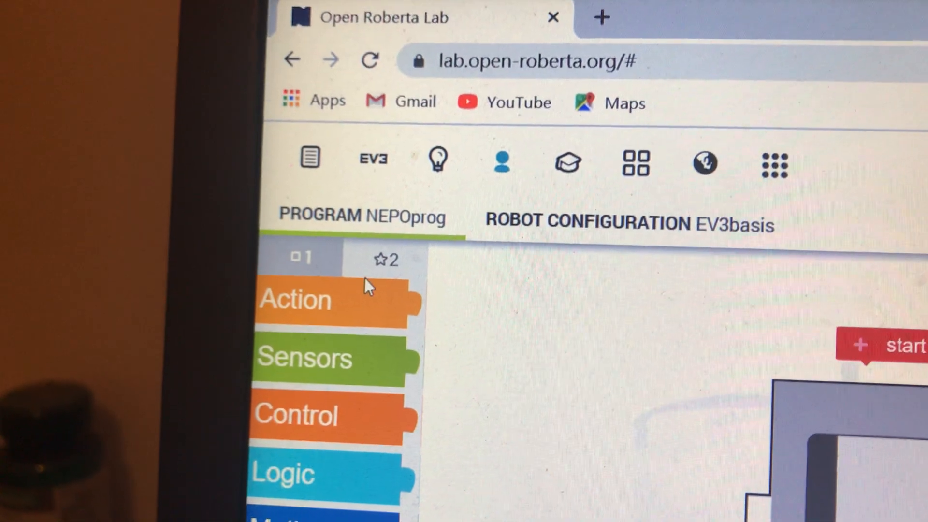
# Assemble repeat-indefinitely loop with glasses picture, drive forwards and turn right blocks, entering value 85
pyautogui.click(296, 298)
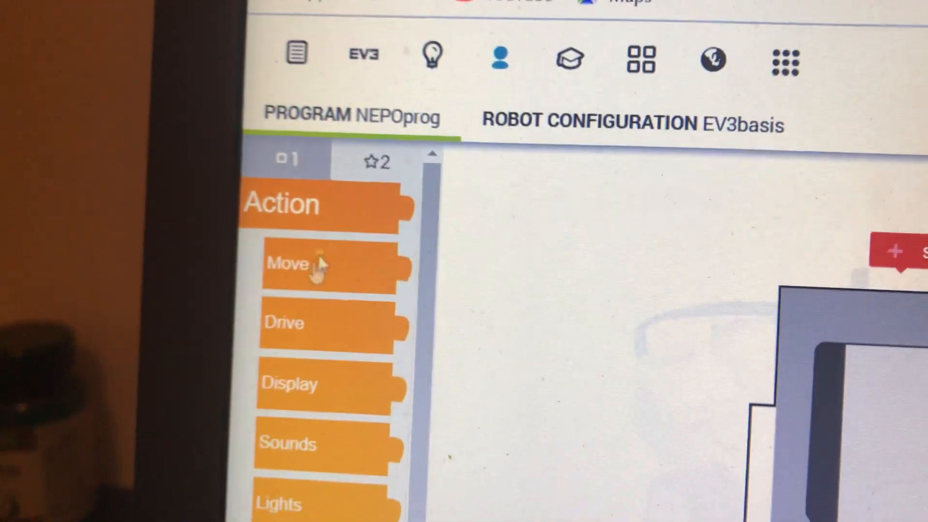
pyautogui.scroll(-3)
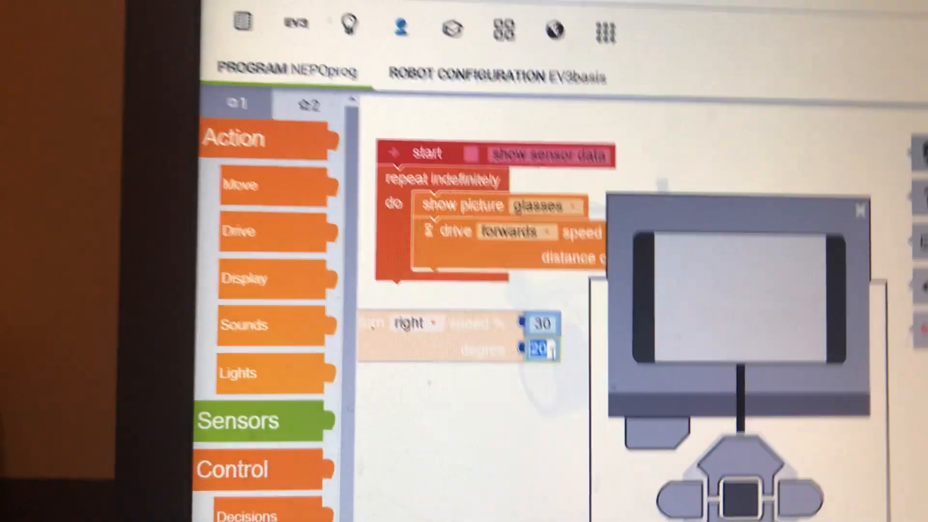
pyautogui.write('85')
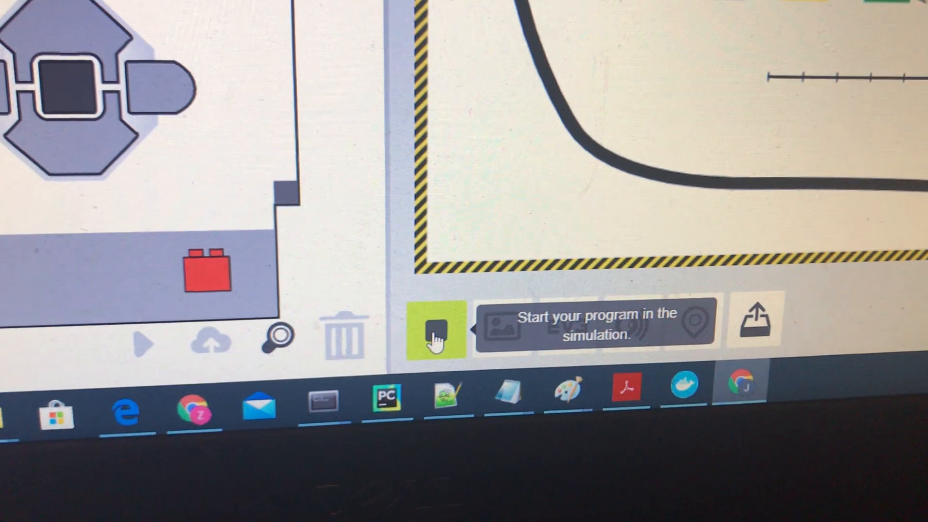
# Run the loop in the simulator, stop it, and reset the robot to its initial position
pyautogui.click(434, 329)
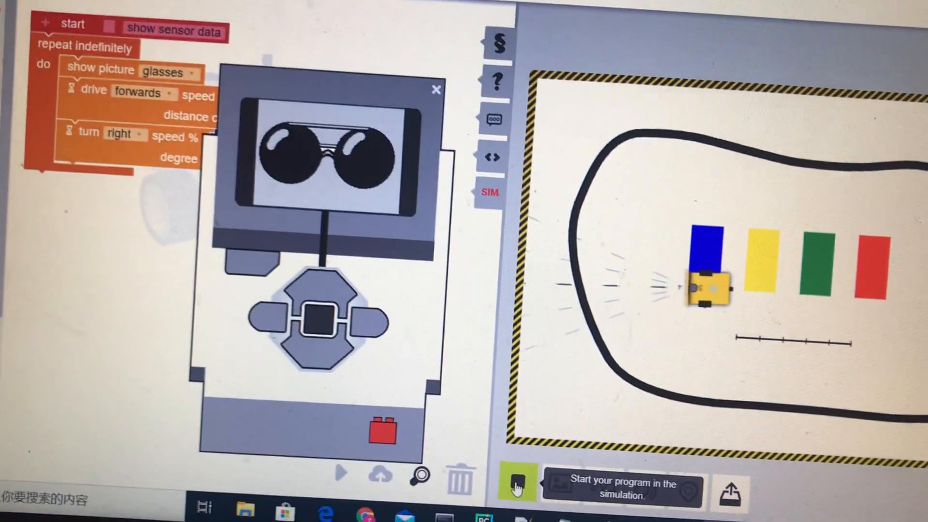
pyautogui.click(515, 484)
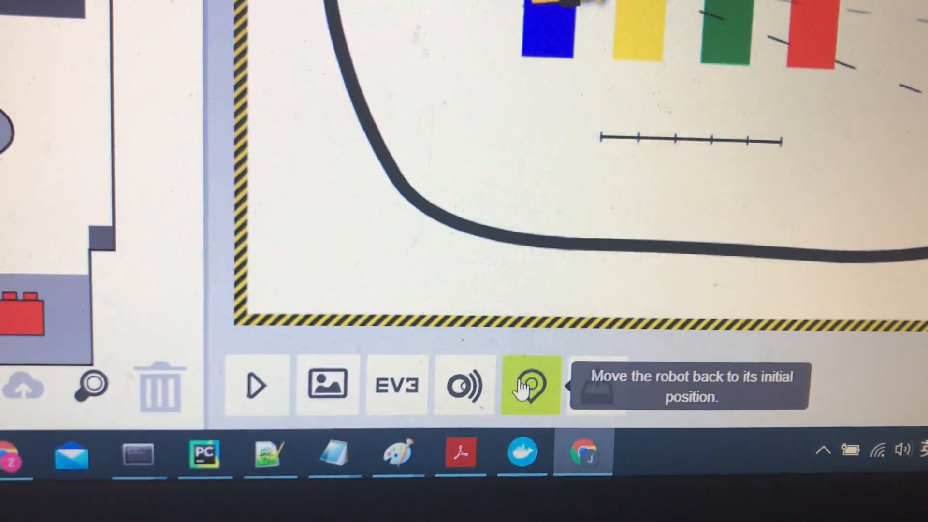
pyautogui.click(527, 384)
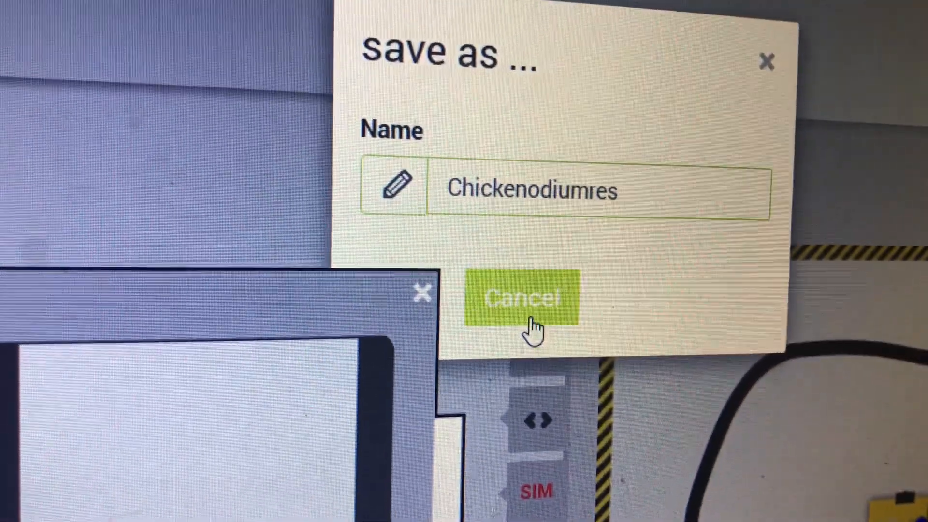
# Save the program under the name Chickenodiumresual
pyautogui.write('ual')
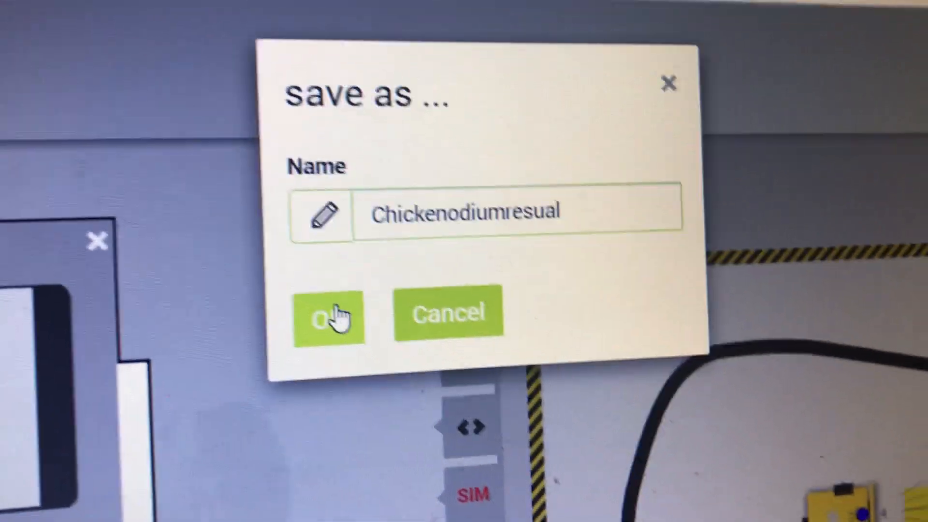
pyautogui.click(329, 316)
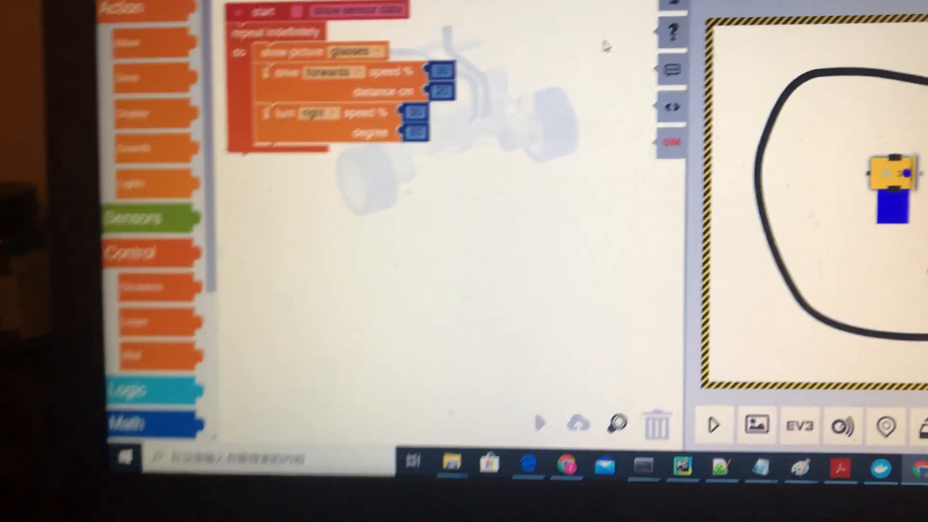